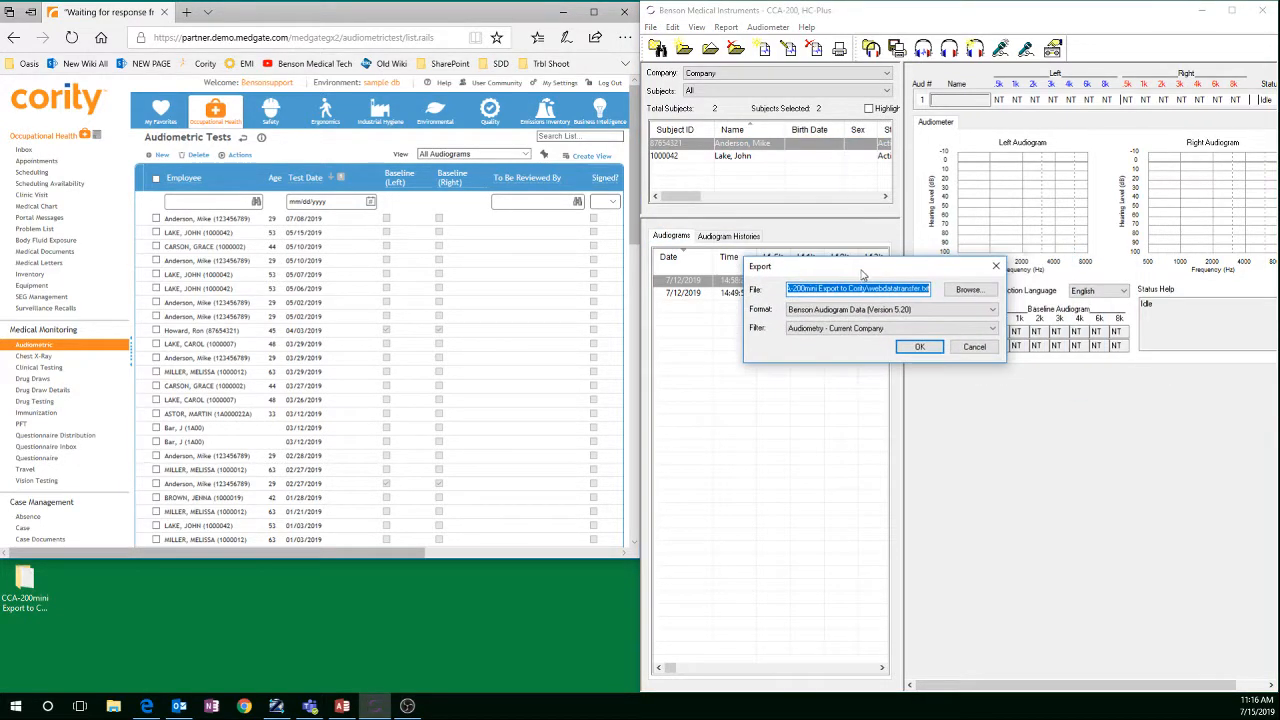
{"action": "mouse_move", "coordinate": [962, 300]}
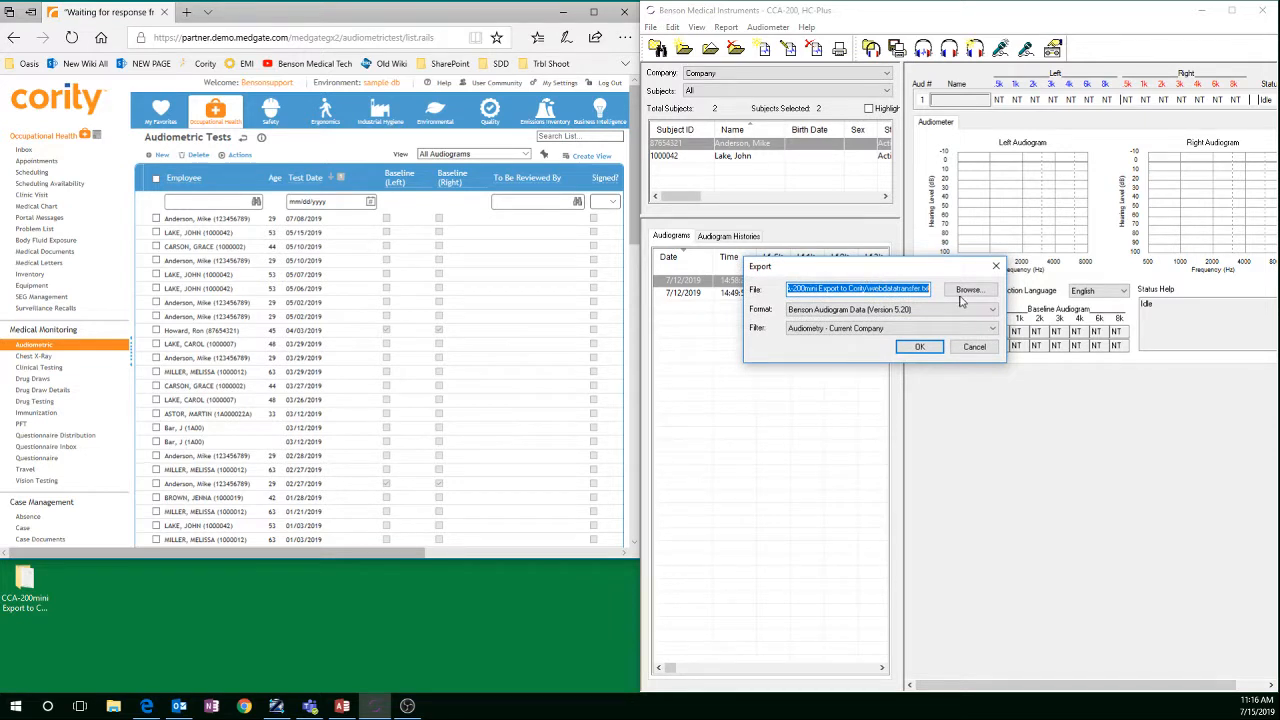
Browse to the Desktop's CCA-200mini Export to Cority folder as the webdatatransfer.txt save location.
{"action": "left_click", "coordinate": [971, 289]}
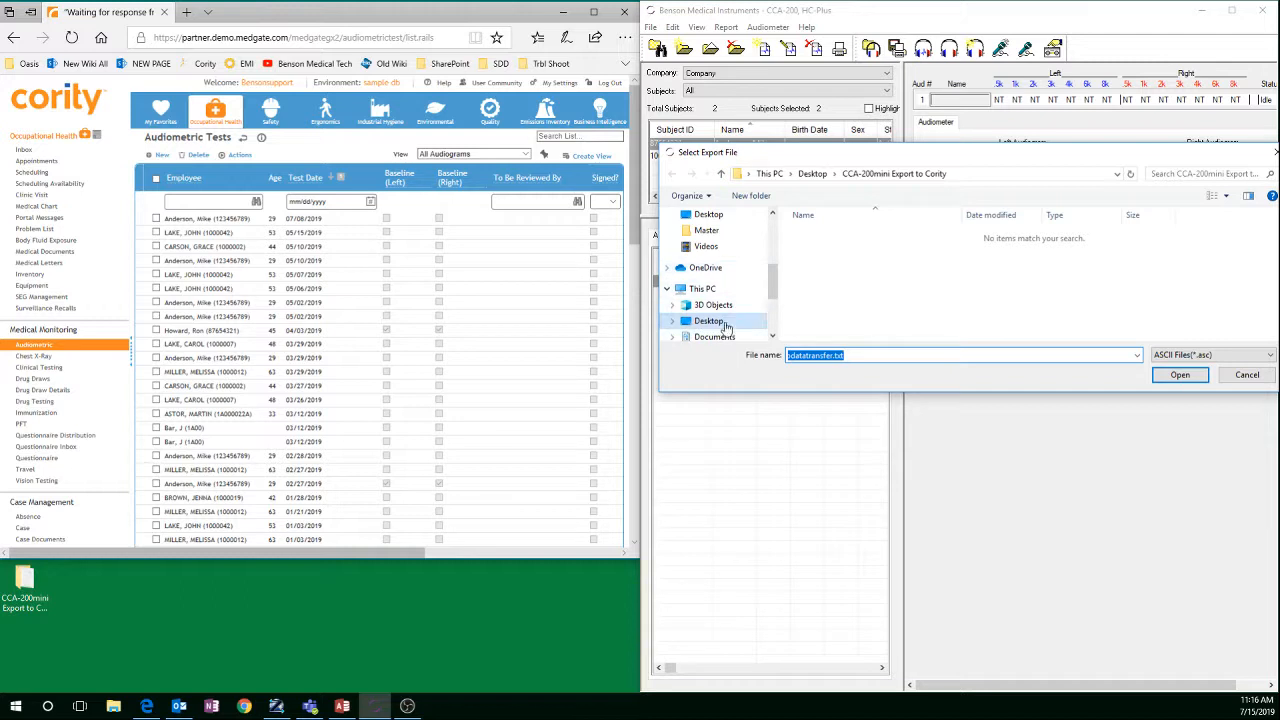
{"action": "left_click", "coordinate": [708, 320]}
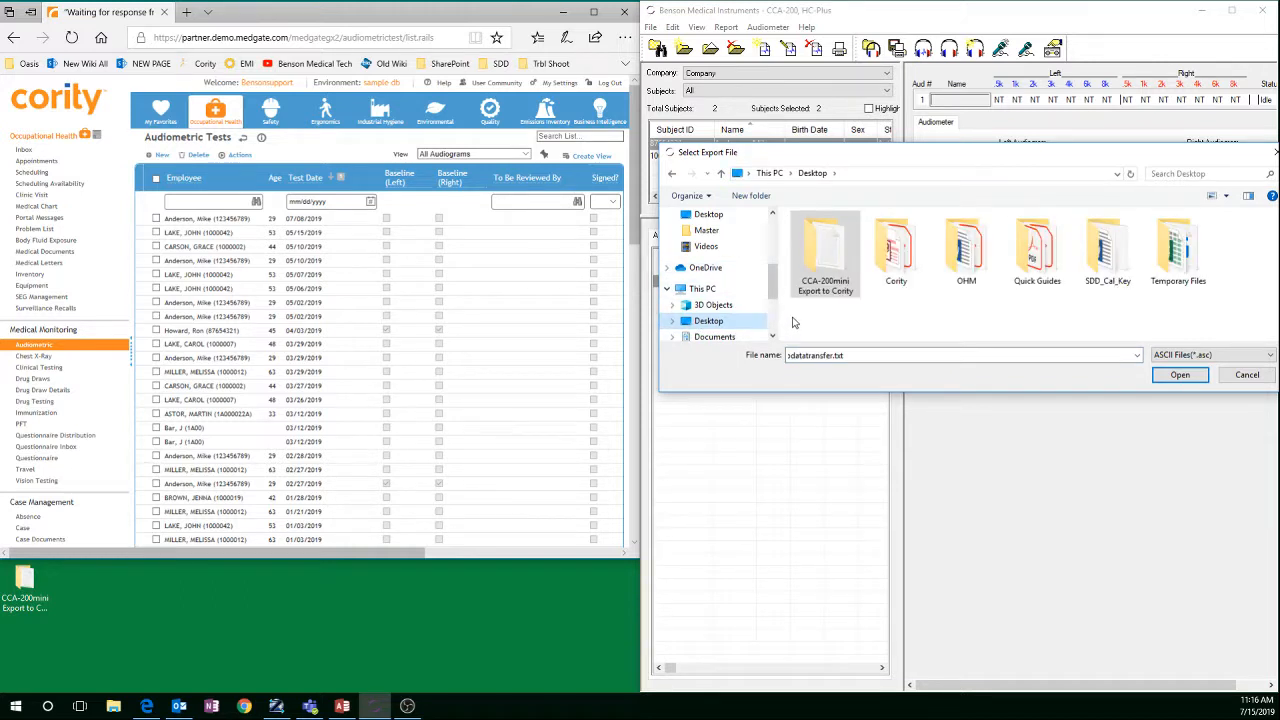
{"action": "mouse_move", "coordinate": [826, 250]}
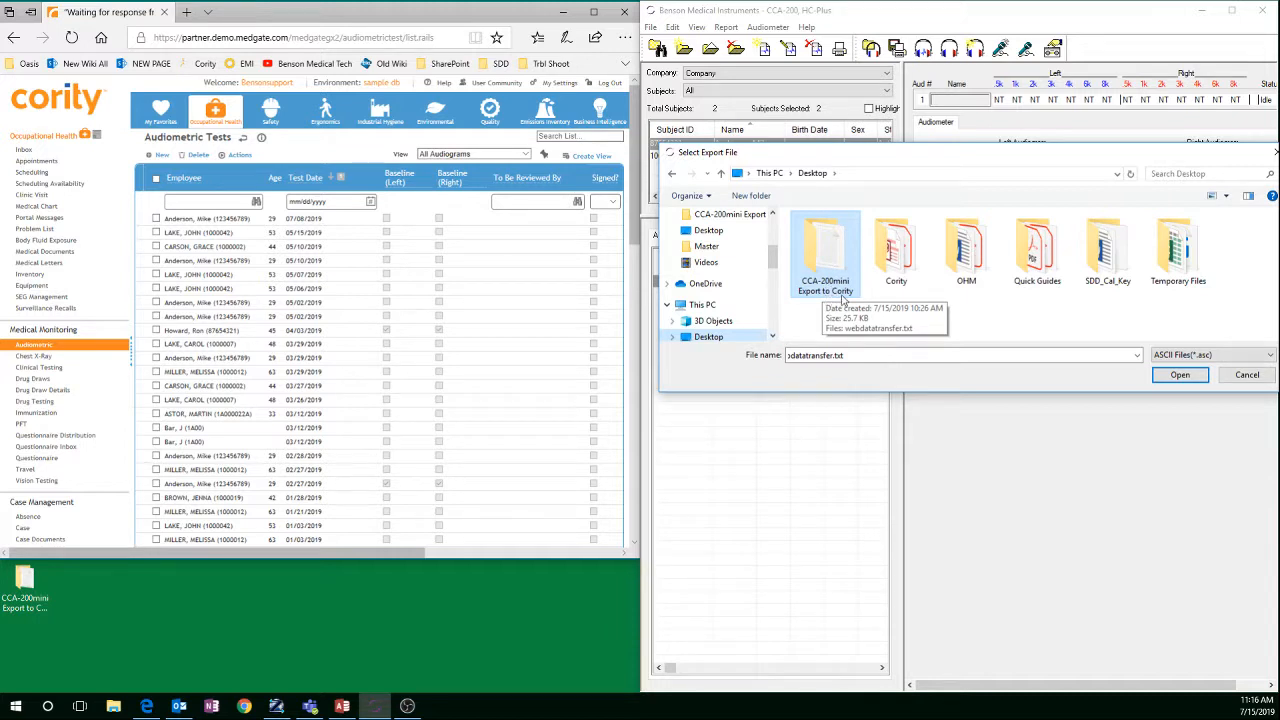
{"action": "double_click", "coordinate": [824, 248]}
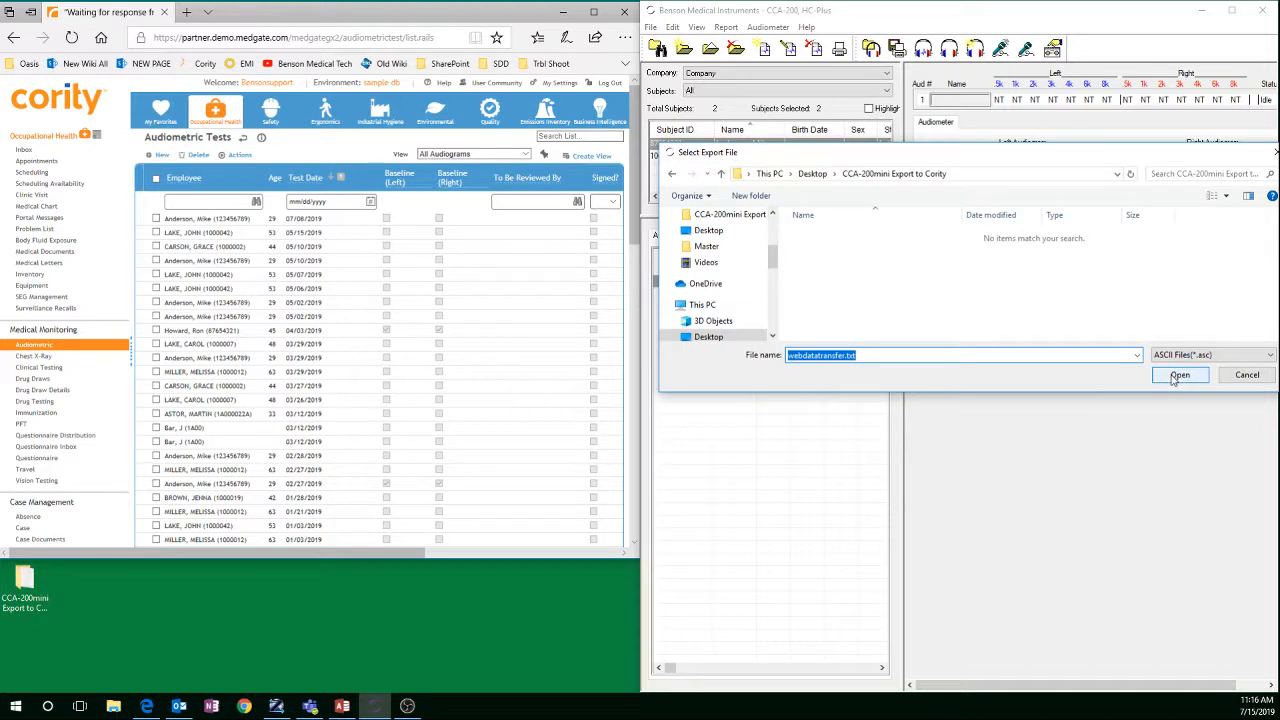
Accept webdatatransfer.txt and confirm the Export dialog to write the audiogram data.
{"action": "left_click", "coordinate": [1181, 375]}
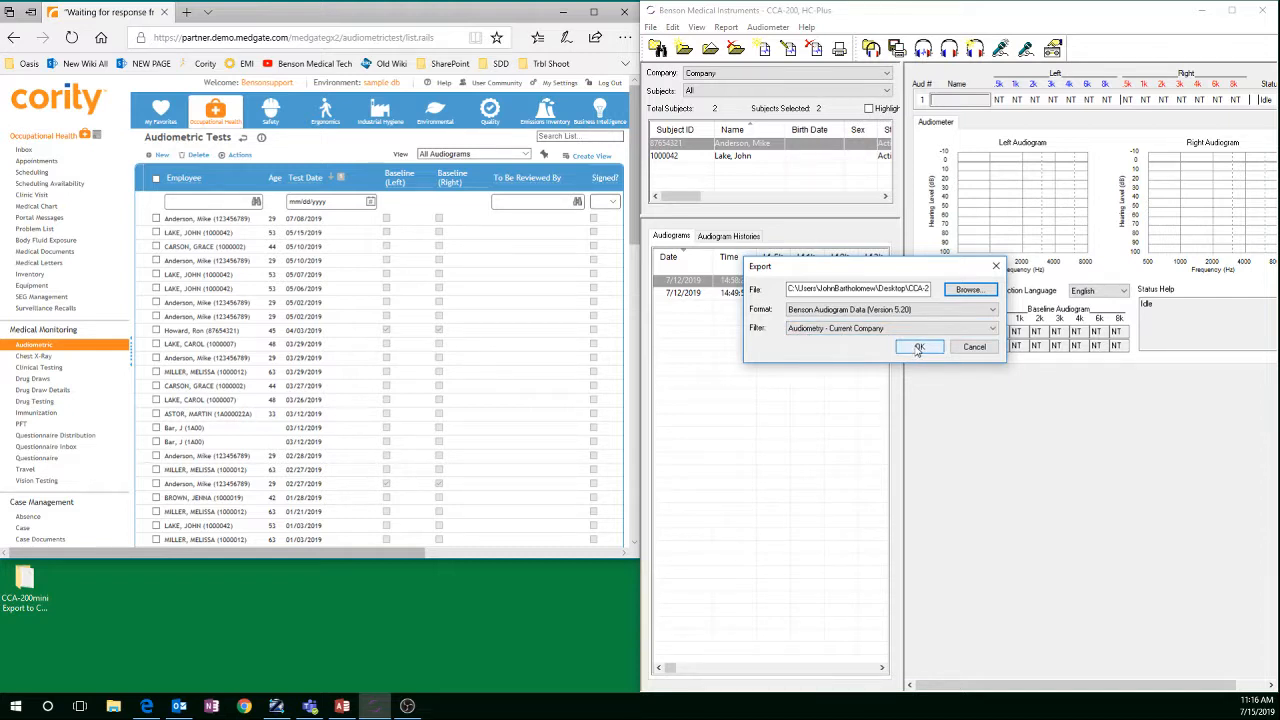
{"action": "mouse_move", "coordinate": [918, 355]}
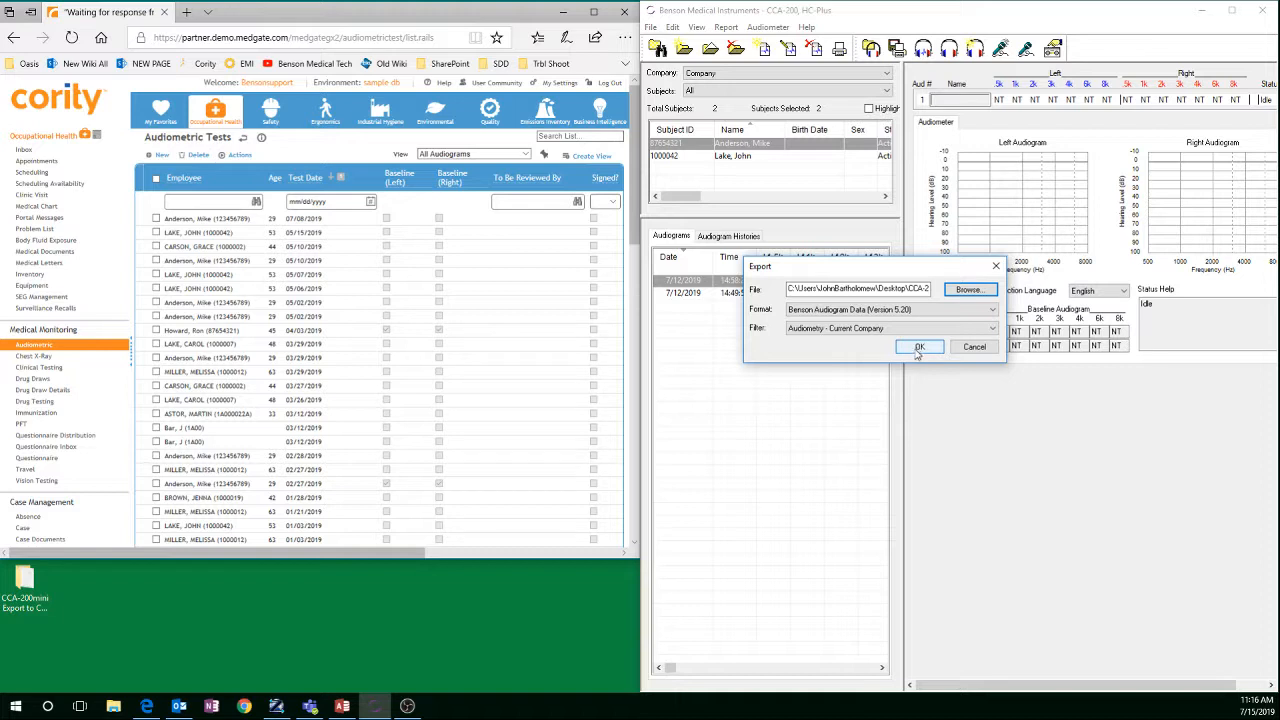
{"action": "left_click", "coordinate": [919, 347]}
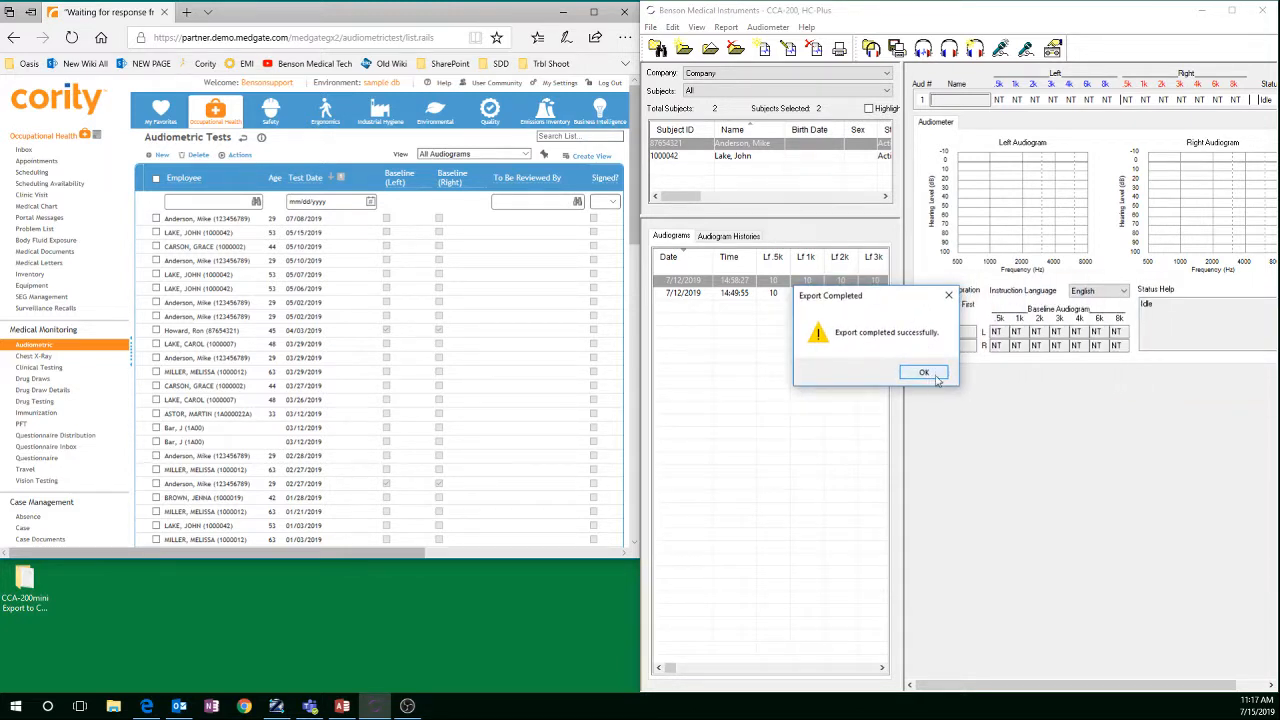
Dismiss the Export Completed message.
{"action": "left_click", "coordinate": [923, 372]}
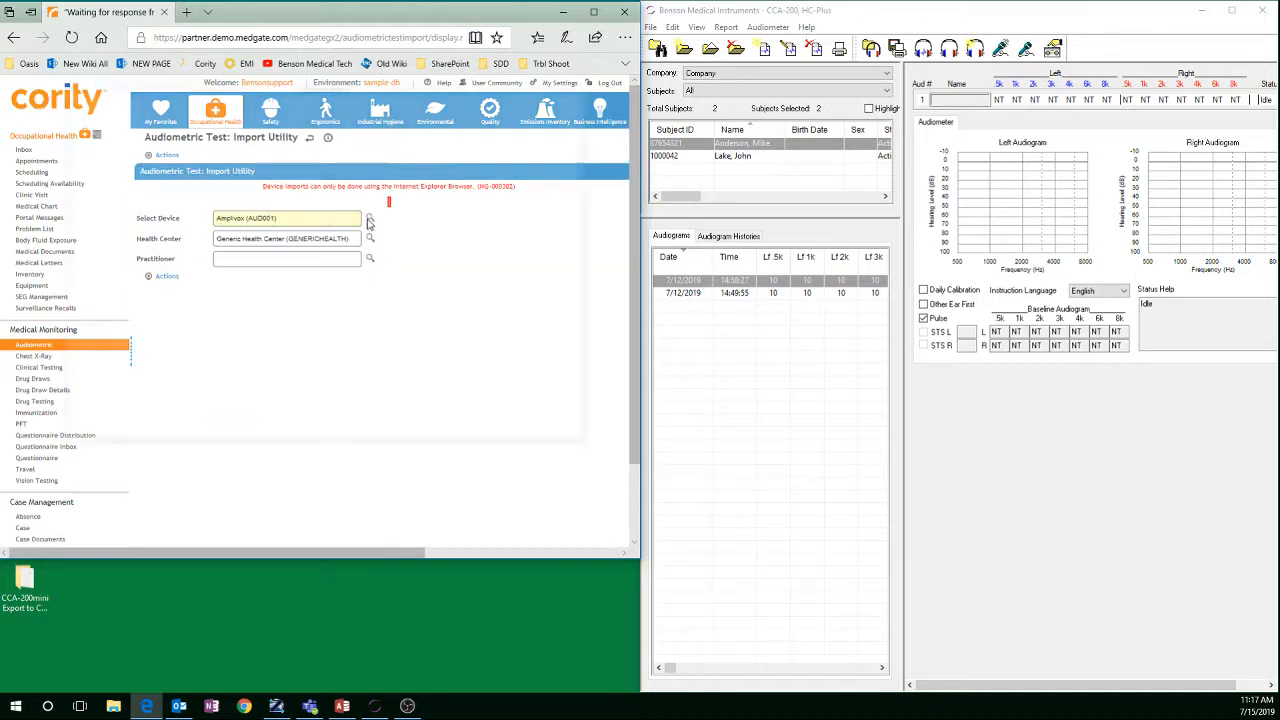
Select Benson CCA 200 (AUD002) as the device and load webdatatransfer.txt.
{"action": "left_click", "coordinate": [369, 218]}
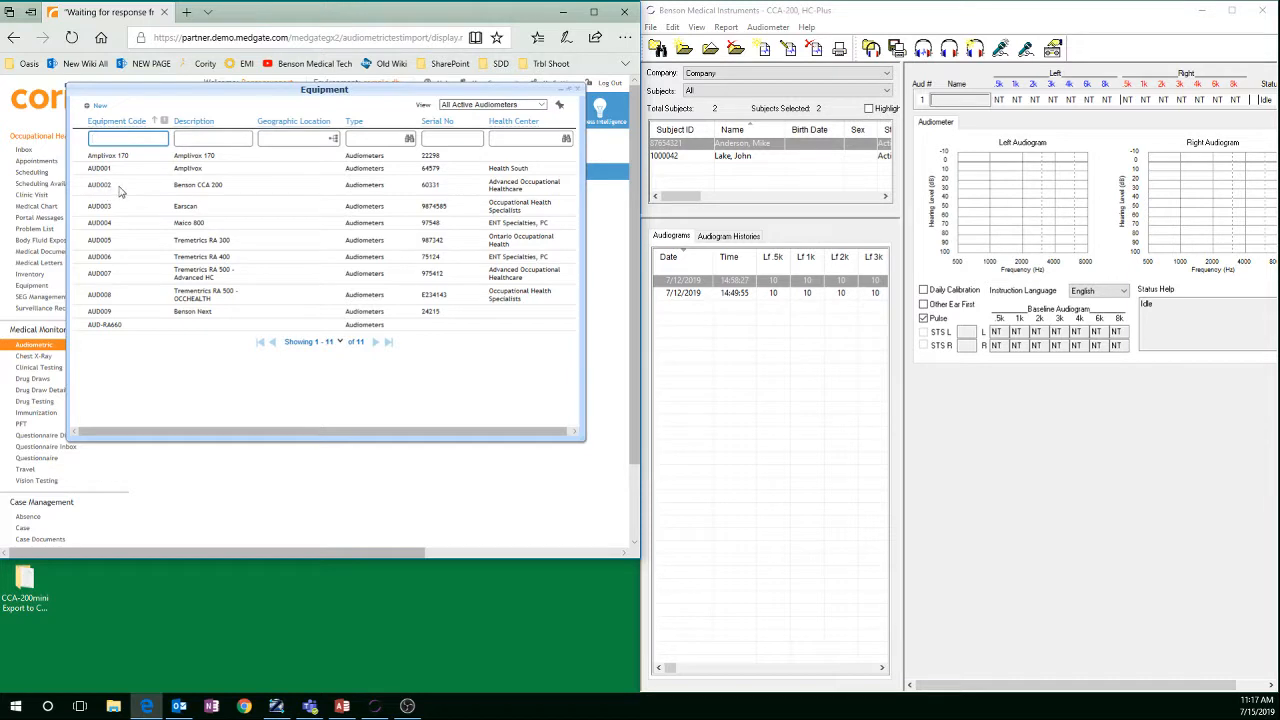
{"action": "mouse_move", "coordinate": [100, 190]}
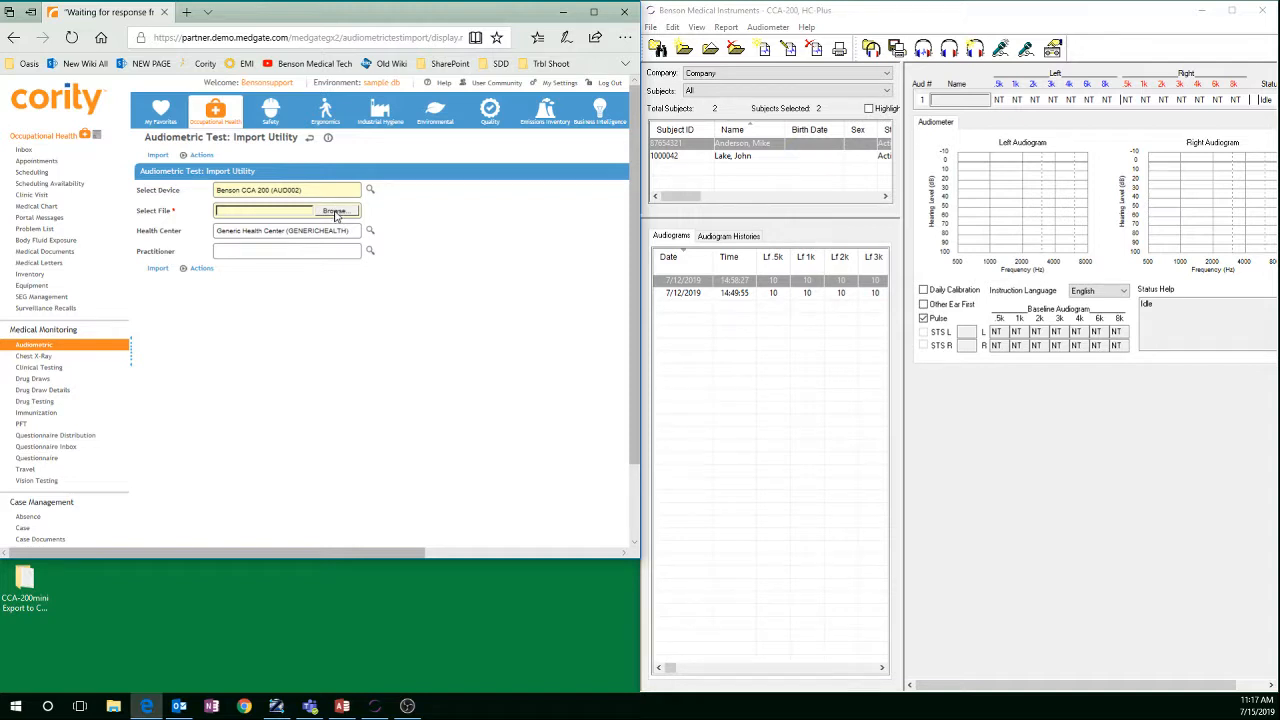
{"action": "left_click", "coordinate": [336, 210]}
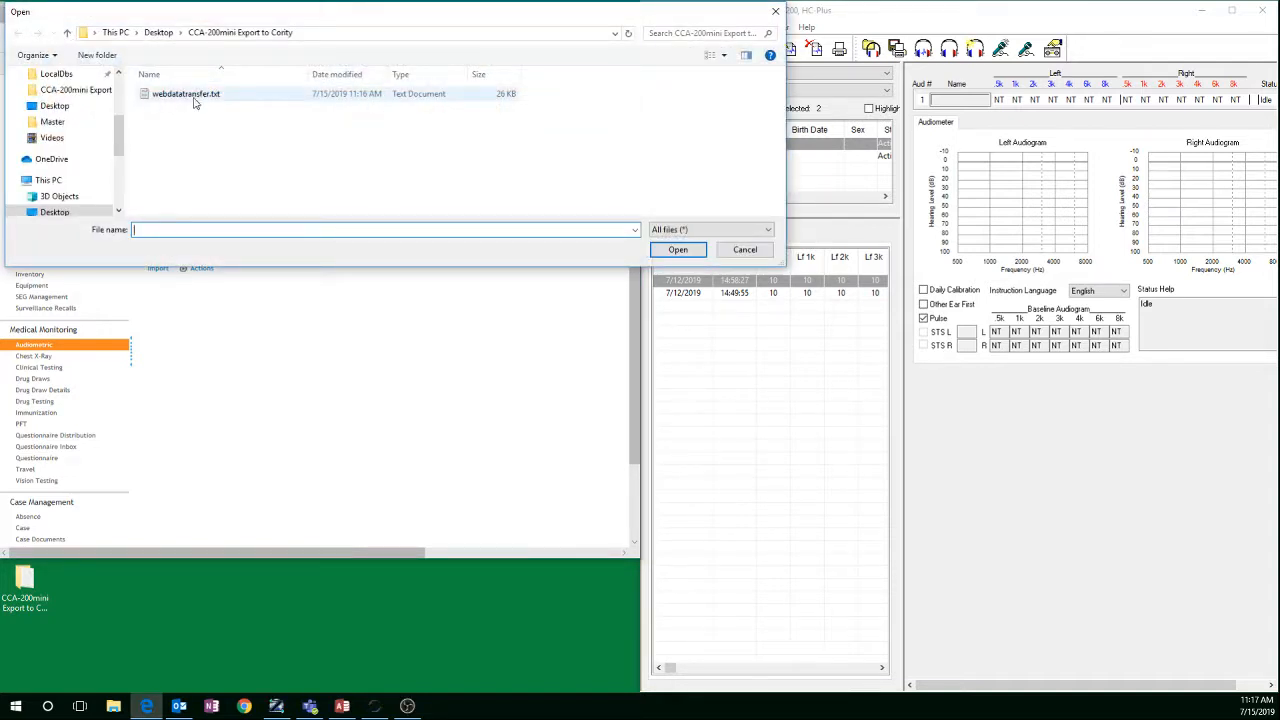
{"action": "left_click", "coordinate": [195, 95]}
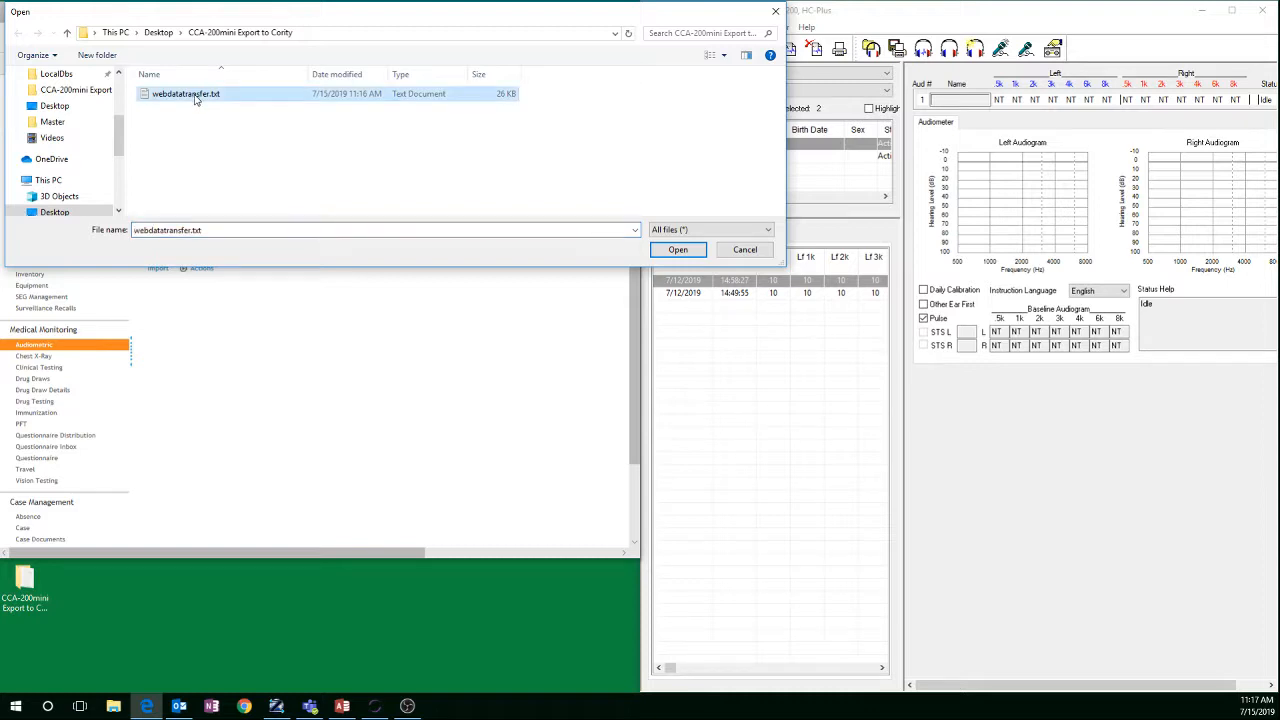
{"action": "left_click", "coordinate": [678, 249]}
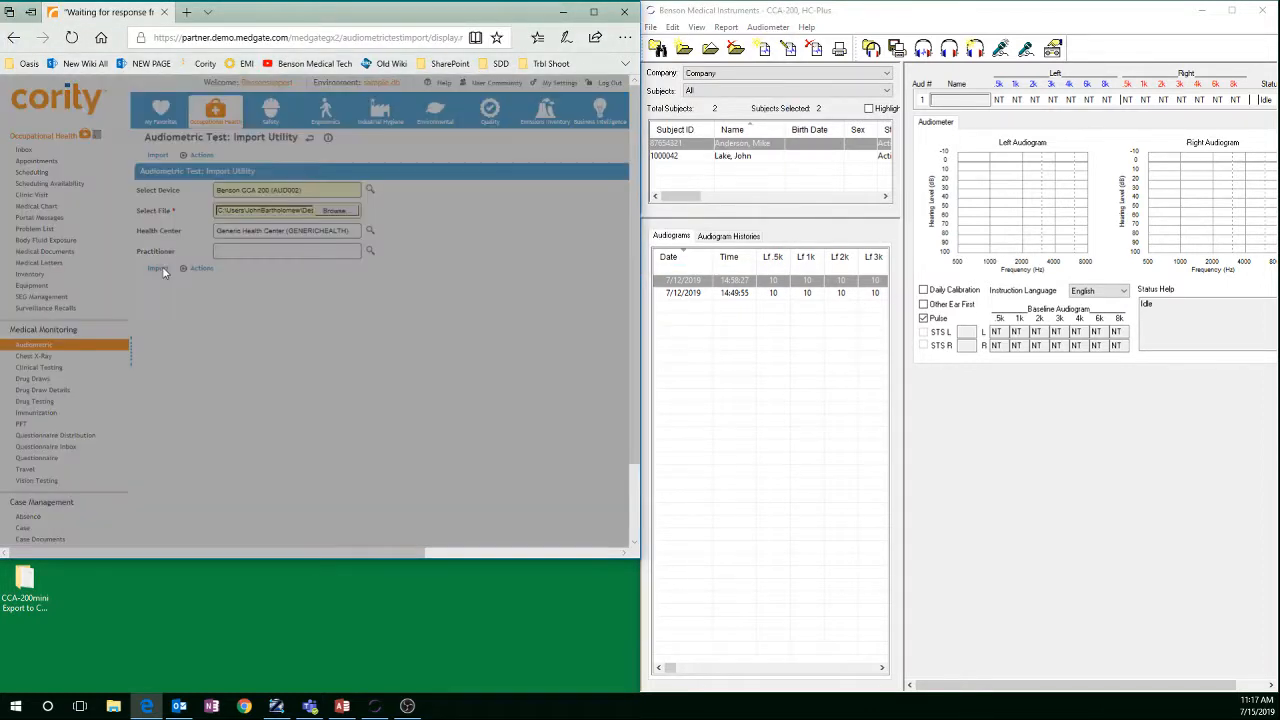
Import webdatatransfer.txt, confirm, and acknowledge the result of 3 records added.
{"action": "left_click", "coordinate": [156, 268]}
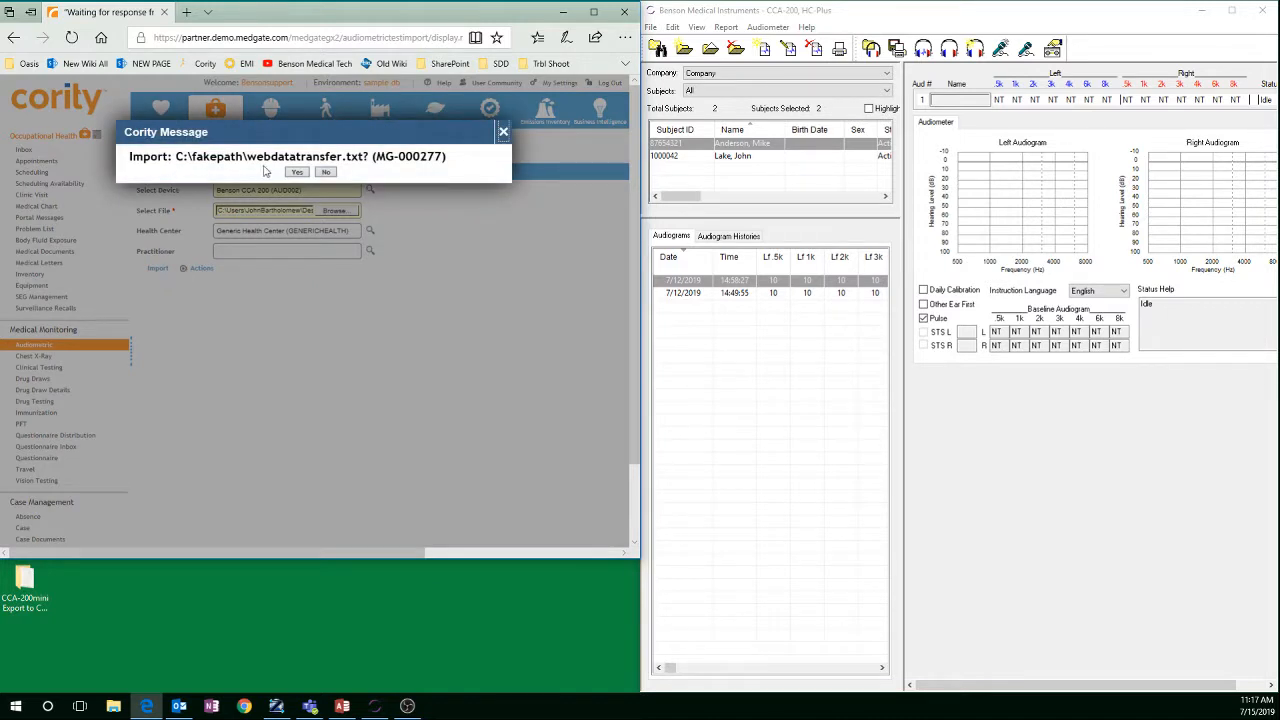
{"action": "left_click", "coordinate": [296, 172]}
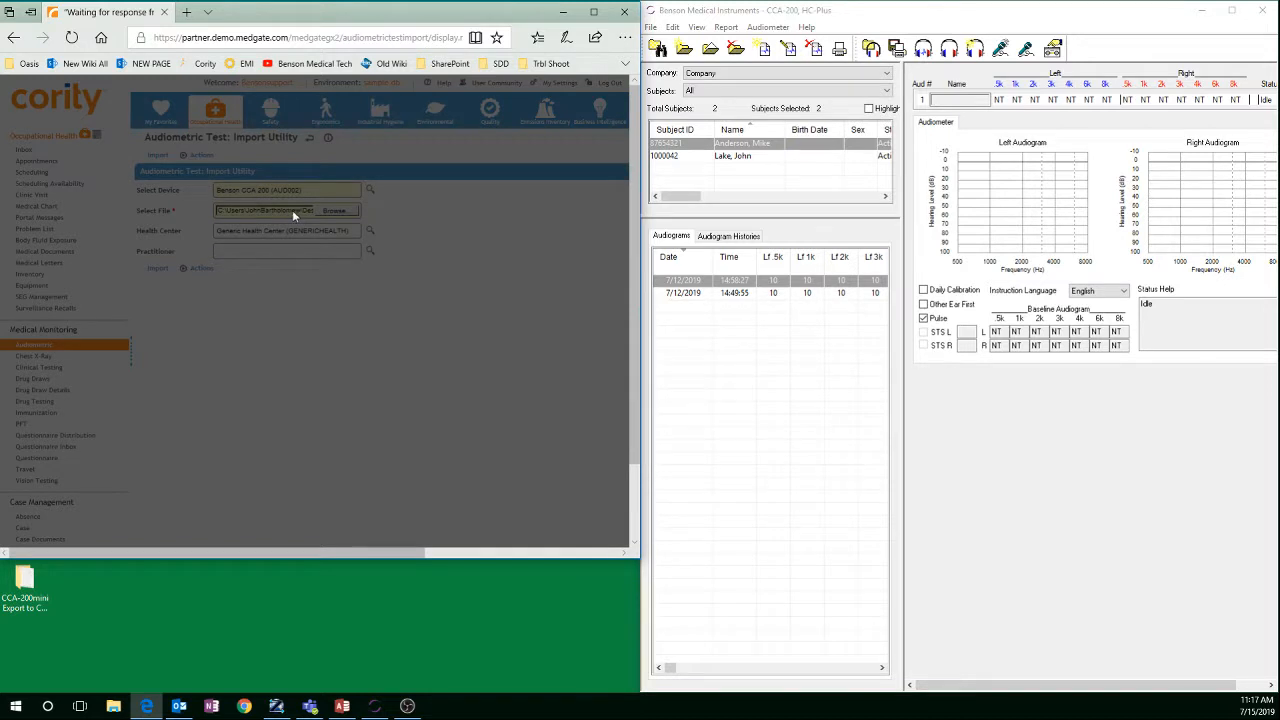
{"action": "left_click", "coordinate": [157, 267]}
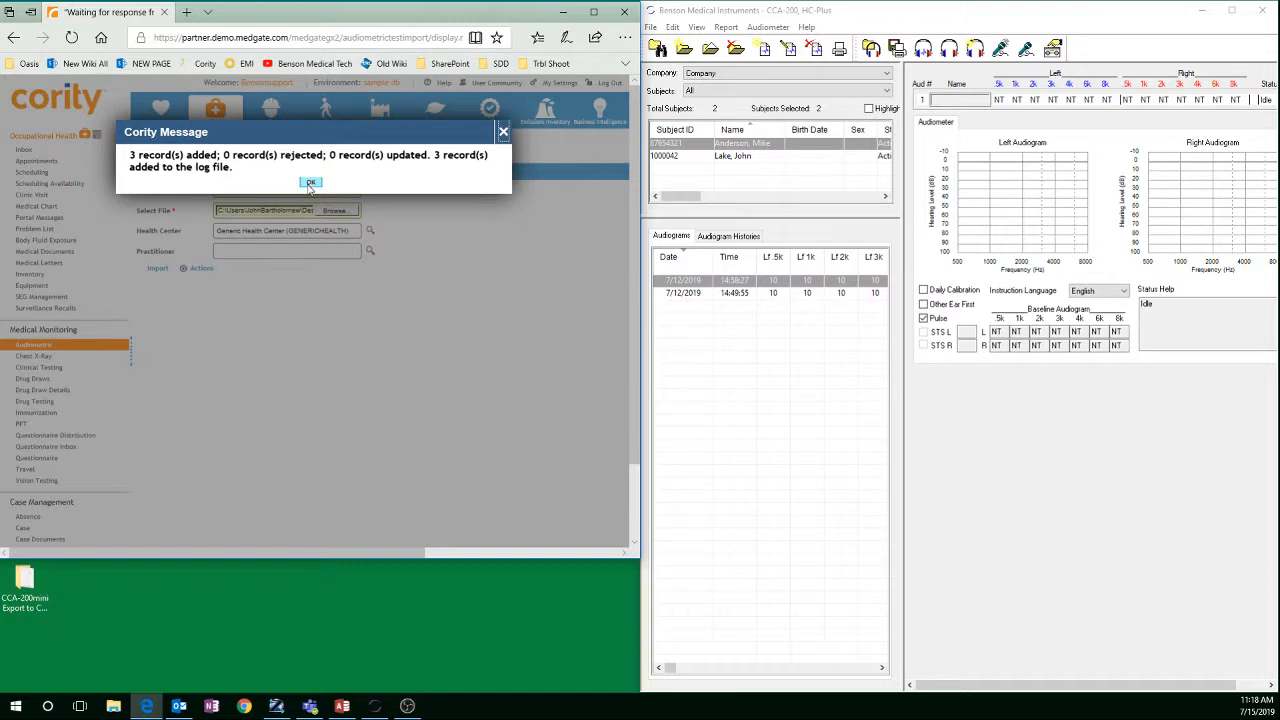
{"action": "left_click", "coordinate": [311, 185]}
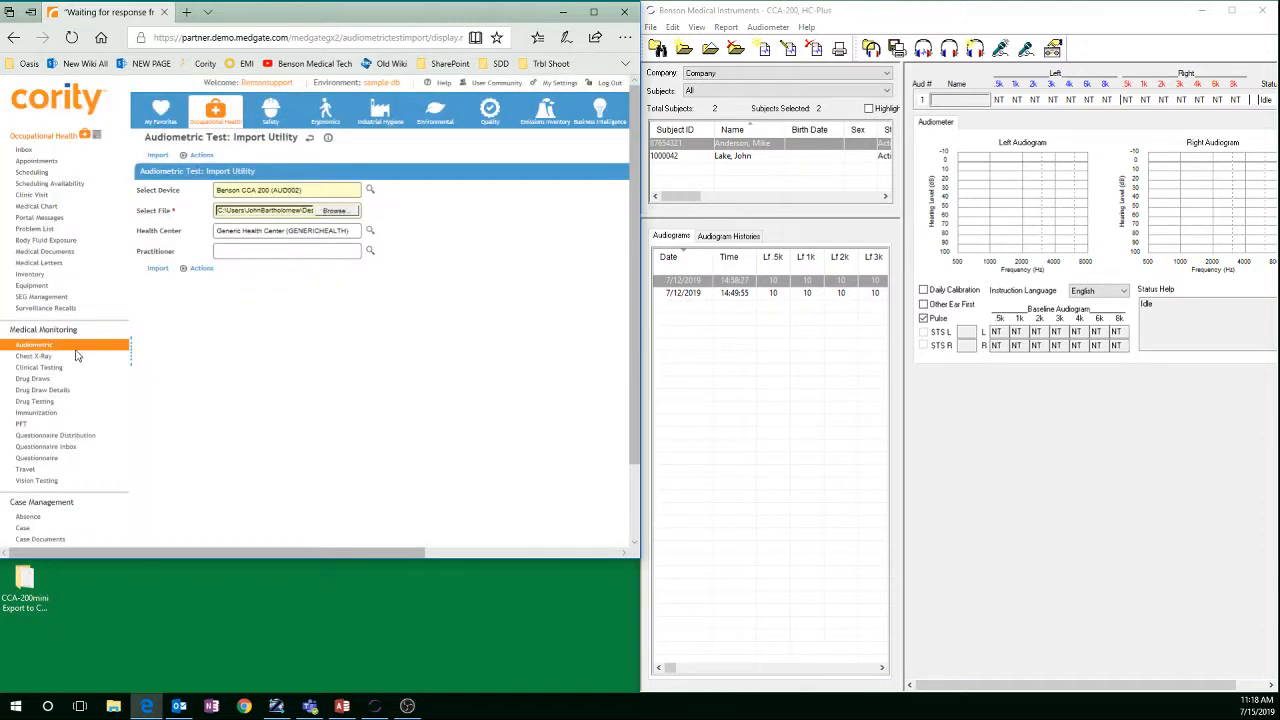
{"action": "left_click", "coordinate": [33, 345]}
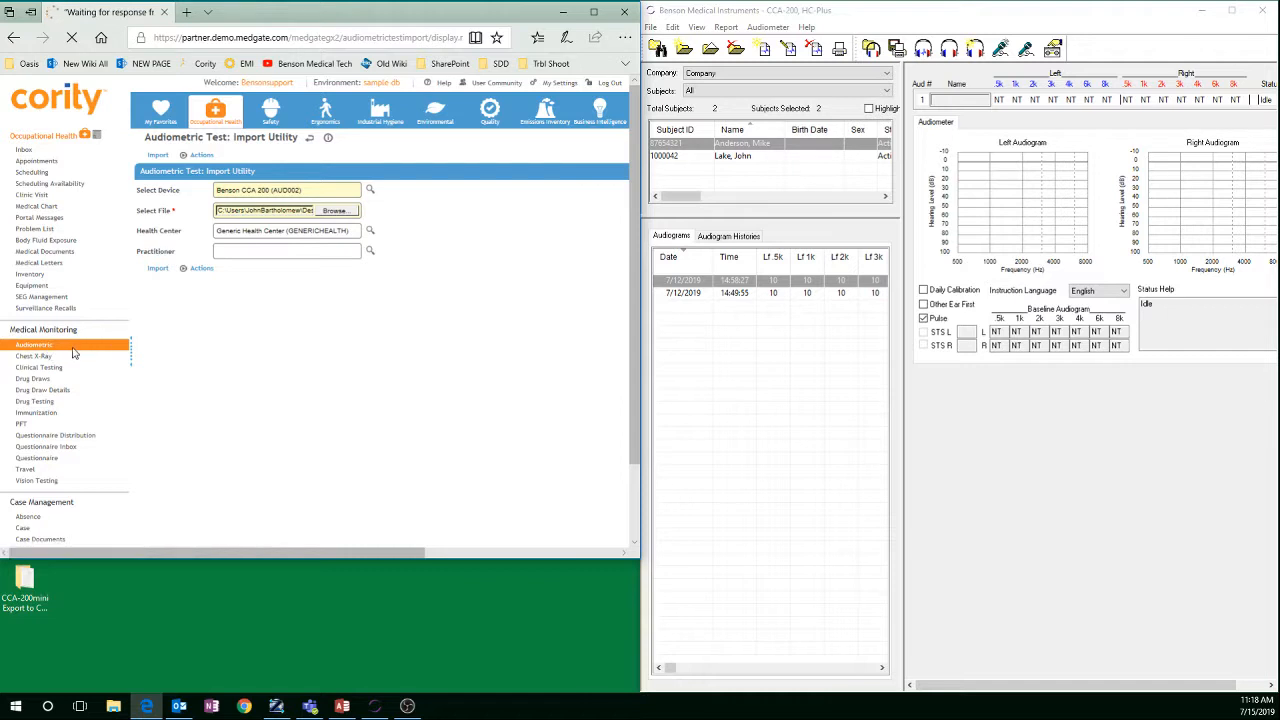
{"action": "left_click", "coordinate": [34, 344]}
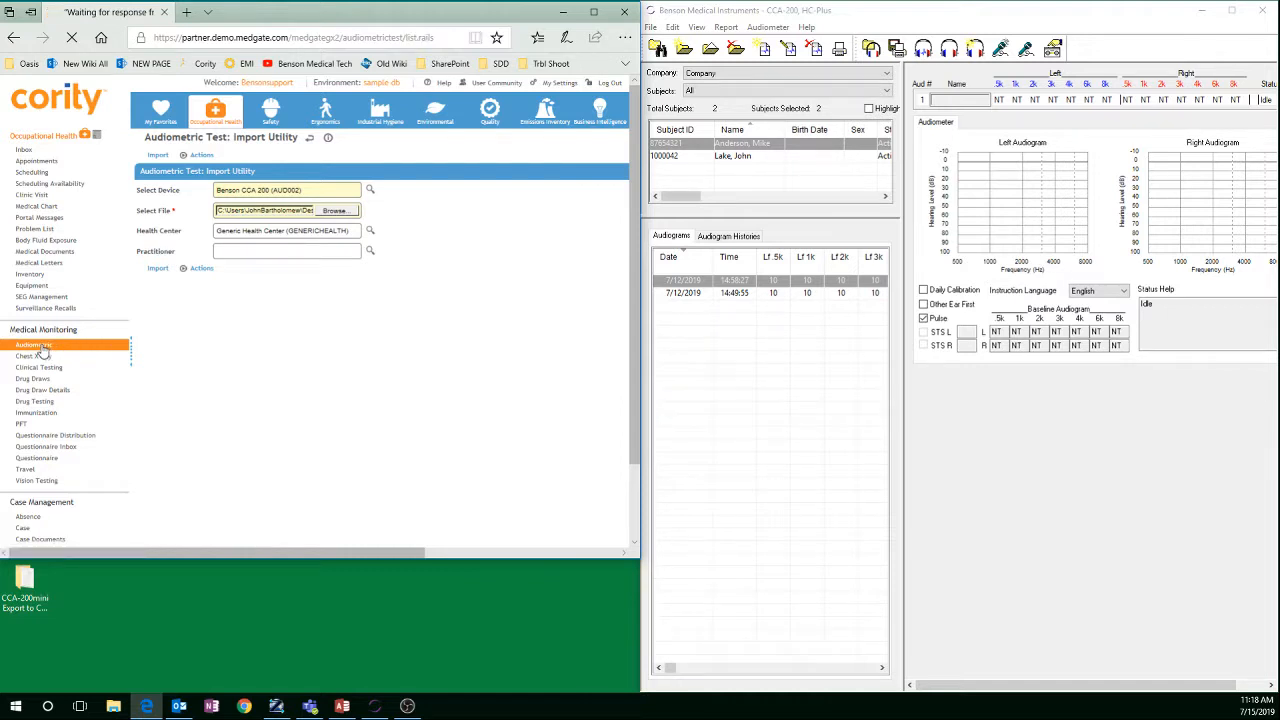
{"action": "left_click", "coordinate": [33, 344]}
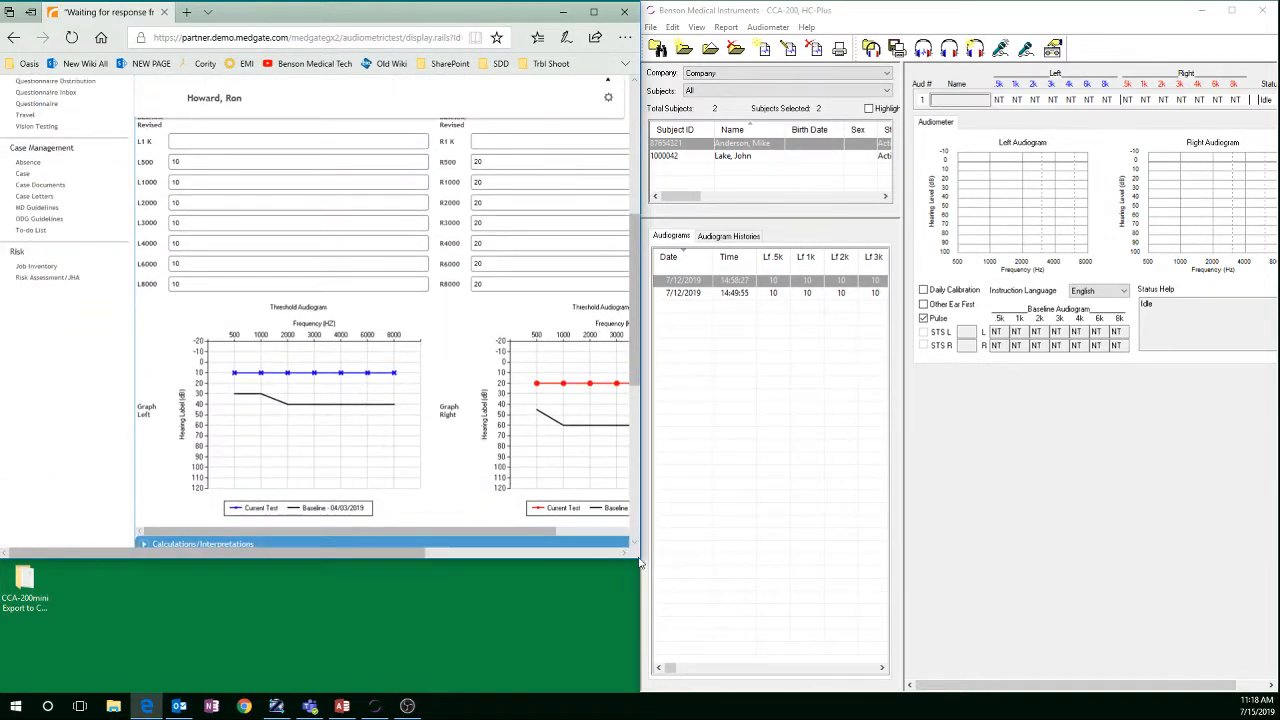
{"action": "mouse_move", "coordinate": [580, 525]}
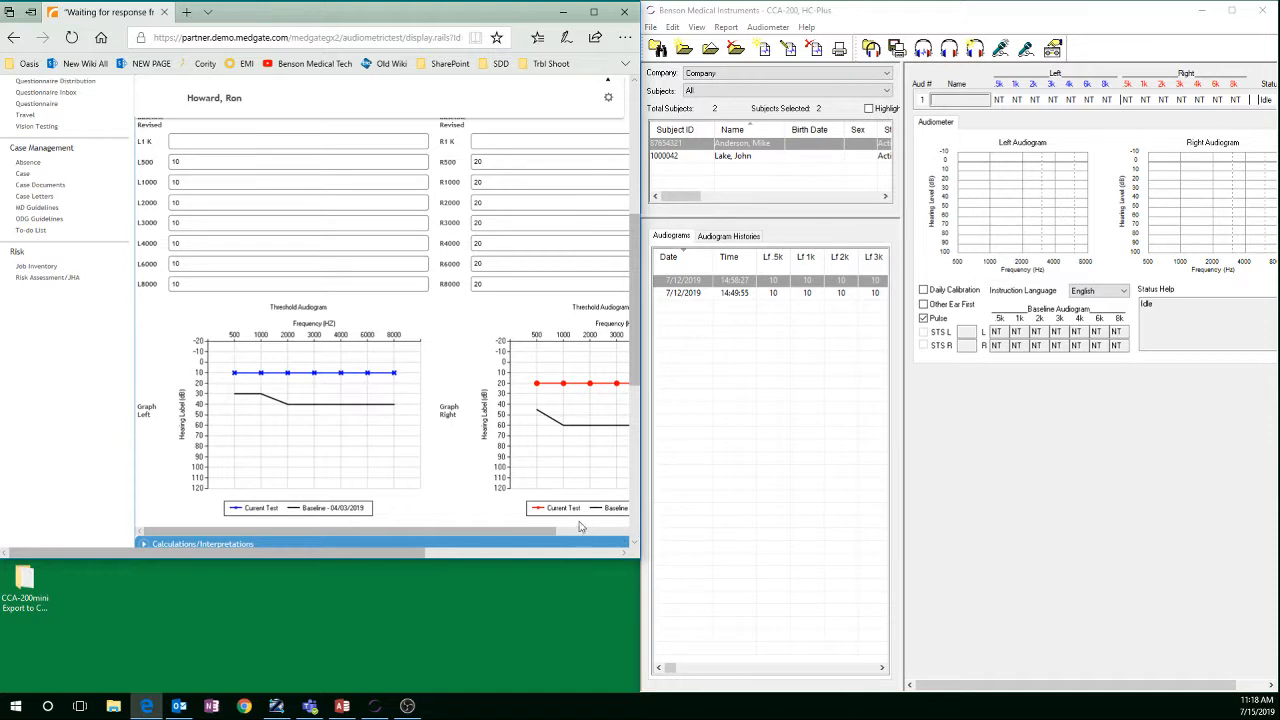